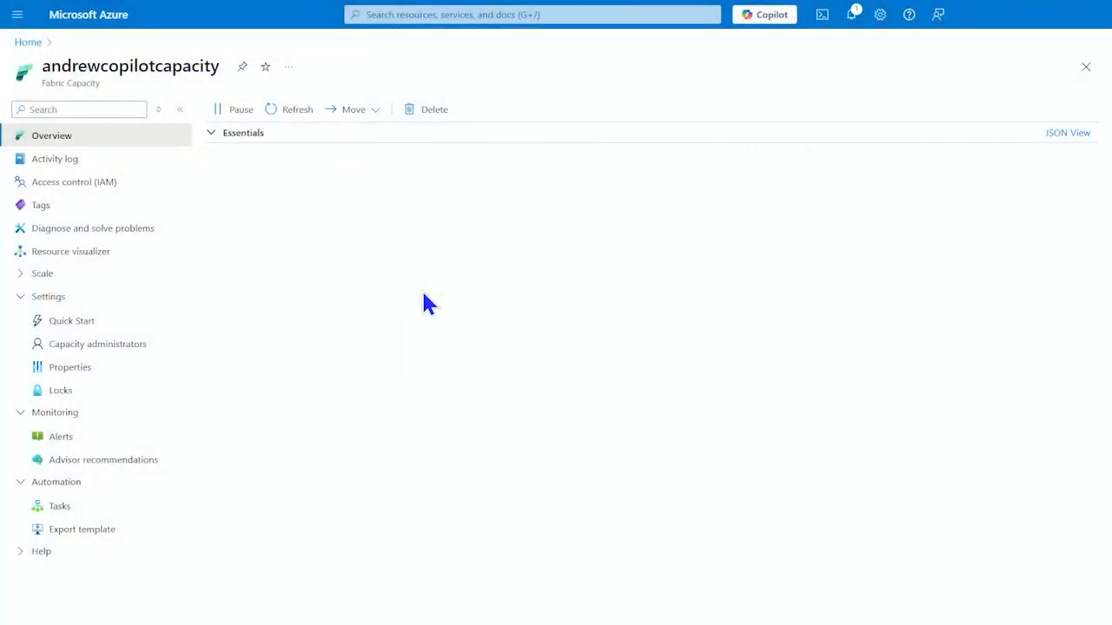
pyautogui.moveTo(433, 441)
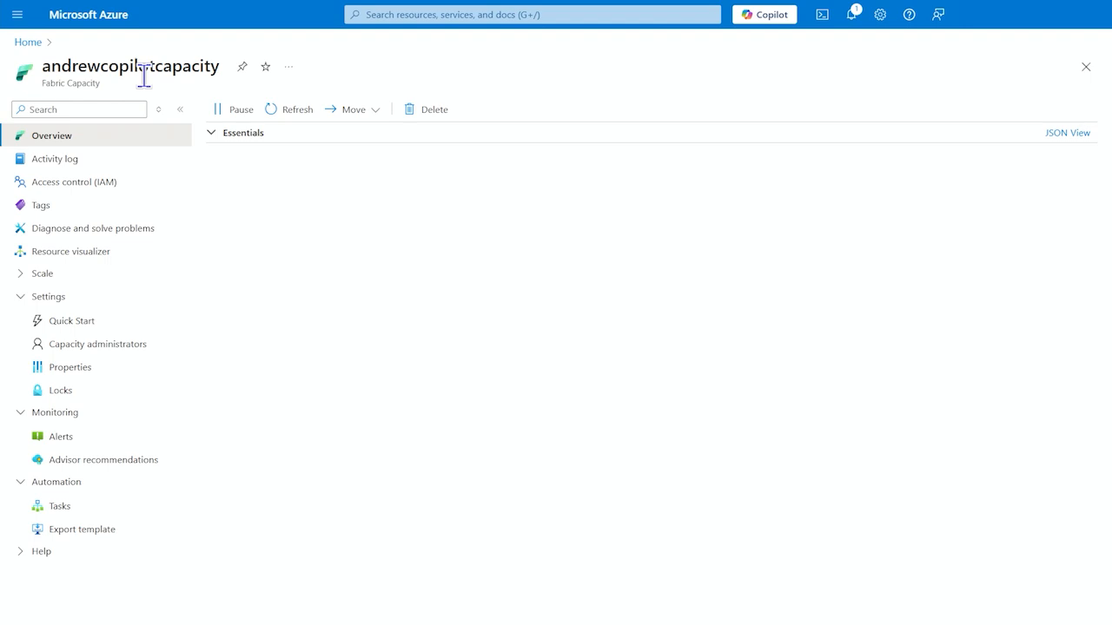
pyautogui.moveTo(146, 76)
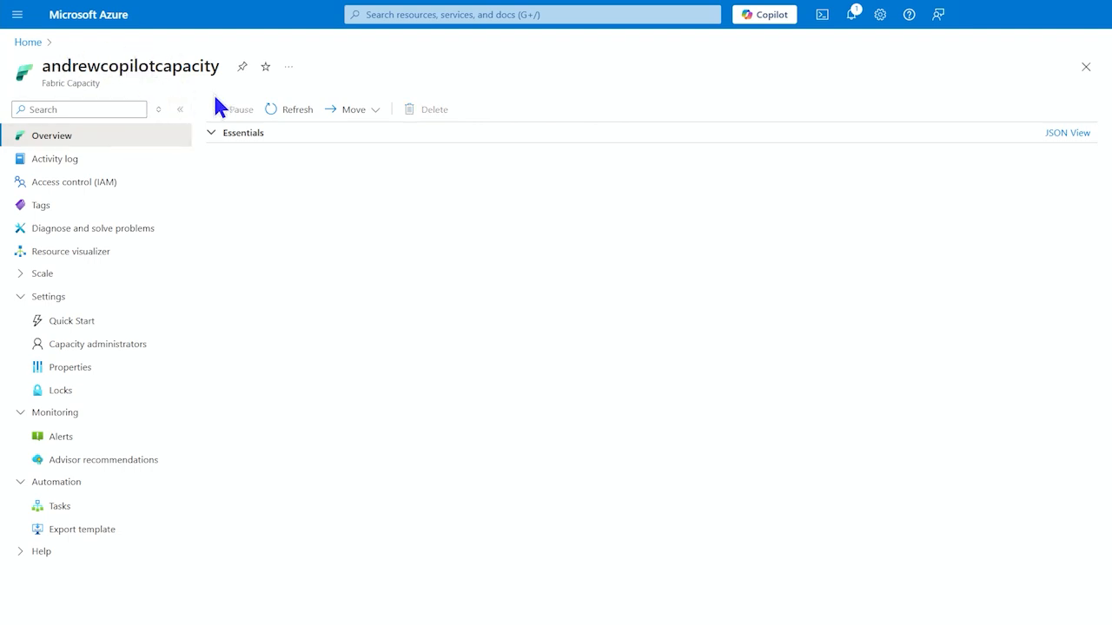
pyautogui.moveTo(143, 264)
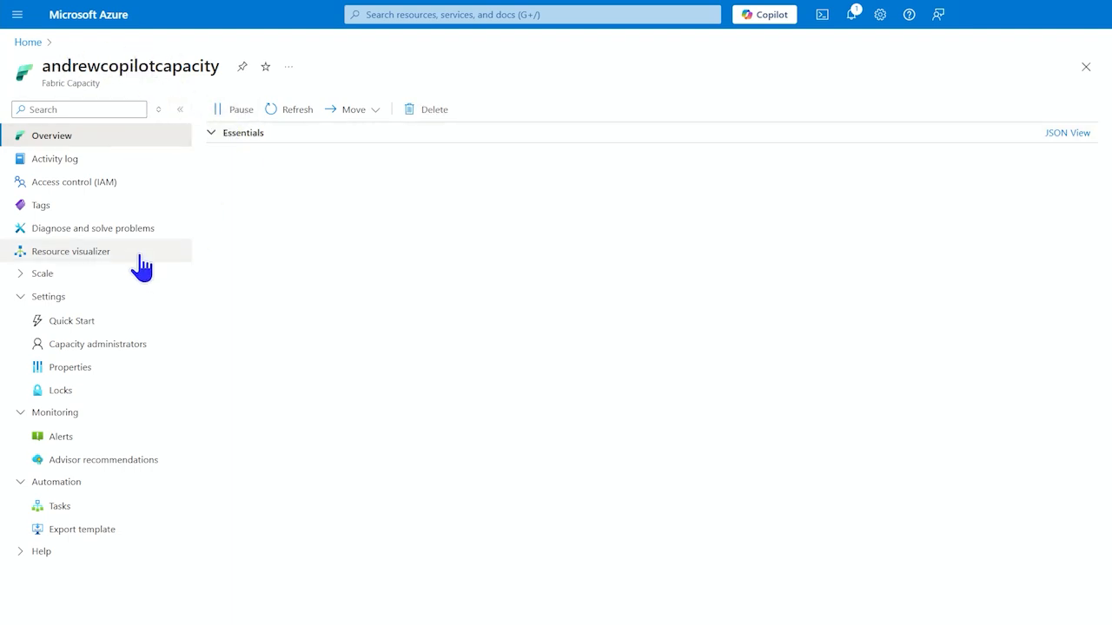
pyautogui.moveTo(264, 348)
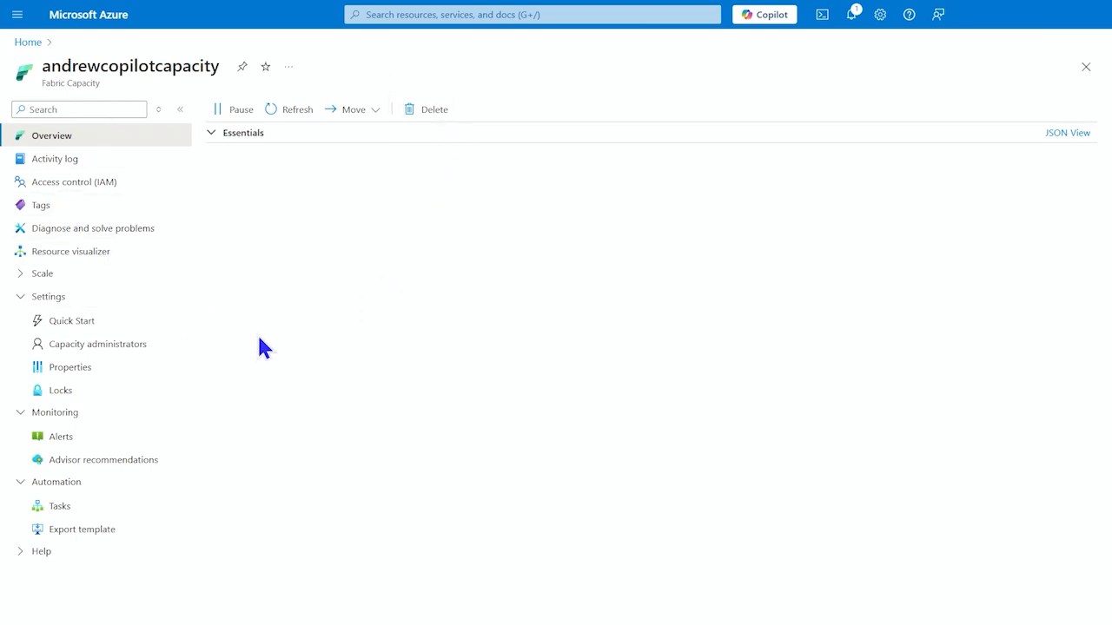
pyautogui.moveTo(281, 344)
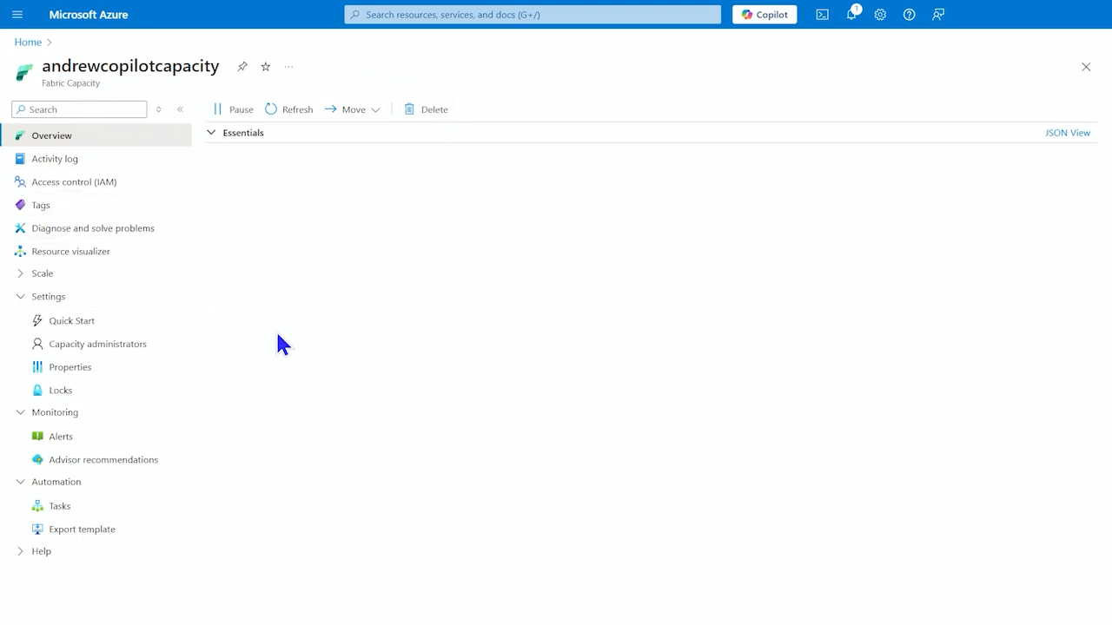
pyautogui.moveTo(240, 280)
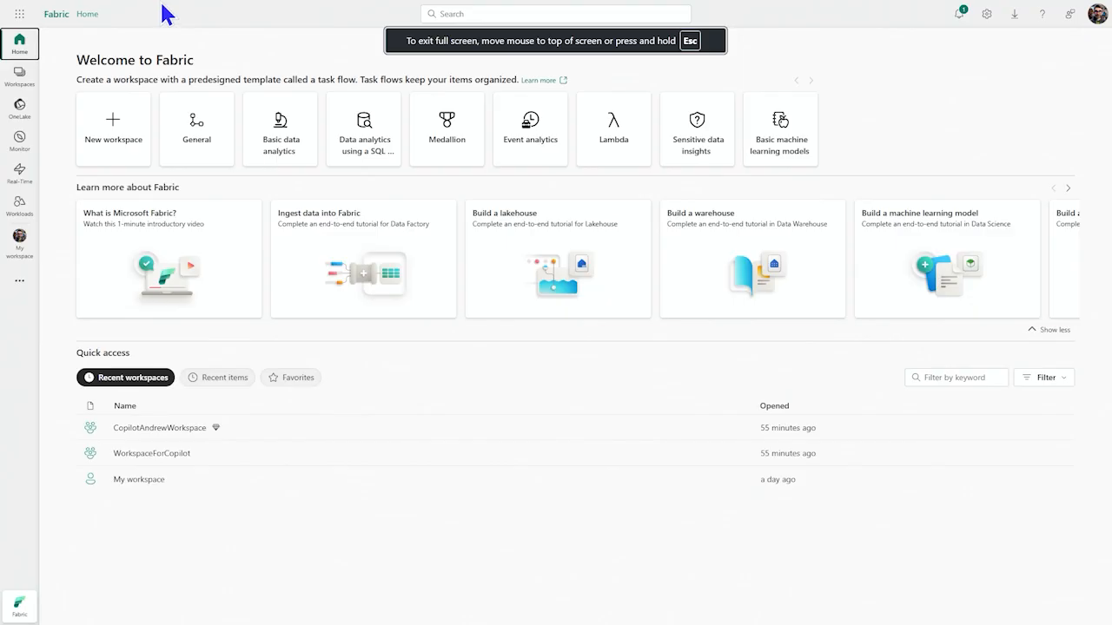
pyautogui.moveTo(233, 28)
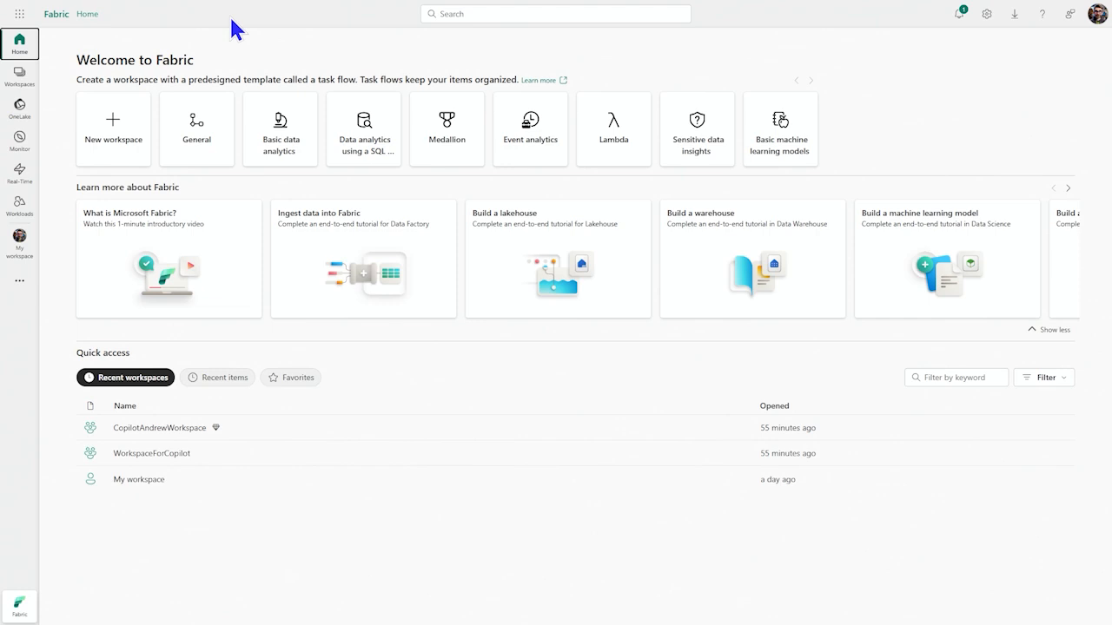
pyautogui.moveTo(19, 246)
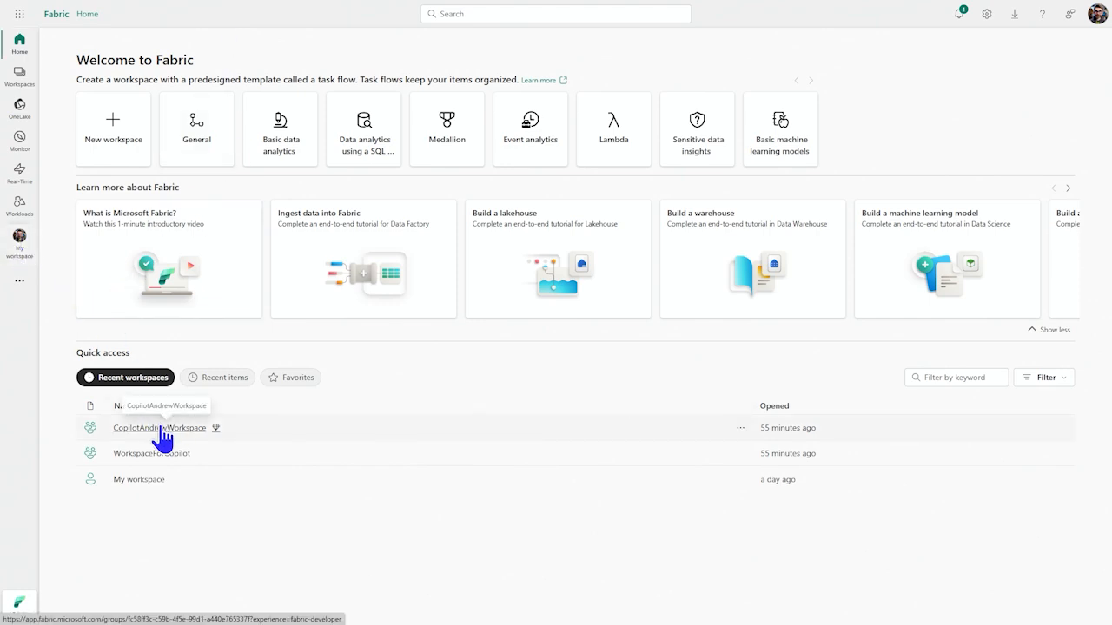
# Open CopilotAndrewWorkspace from Recent workspaces to list its folder, report and semantic model
pyautogui.click(160, 428)
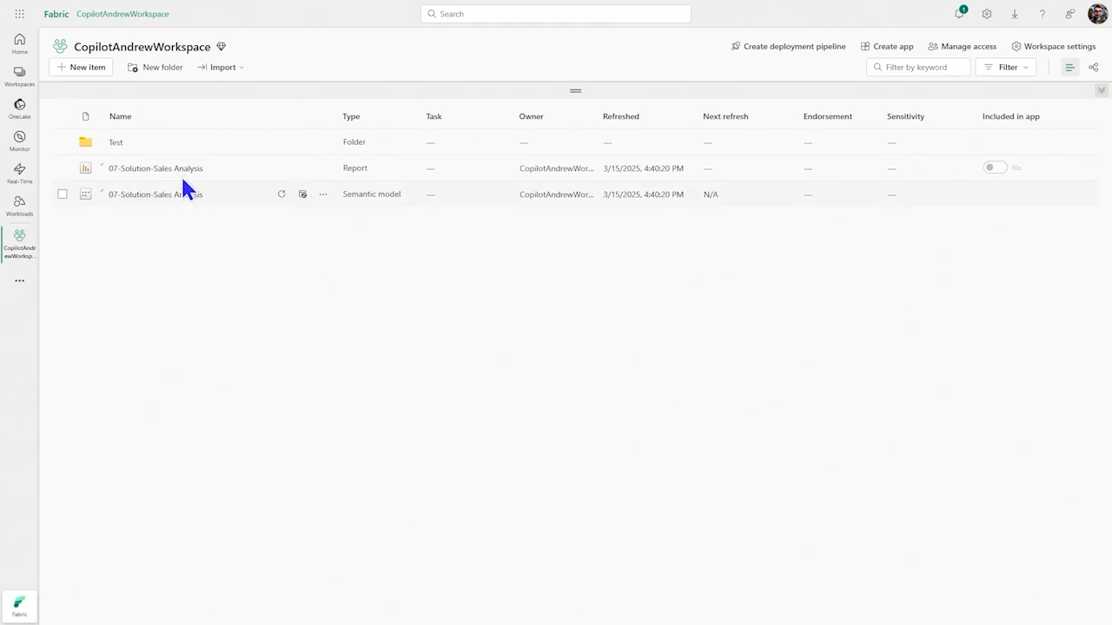
pyautogui.moveTo(271, 264)
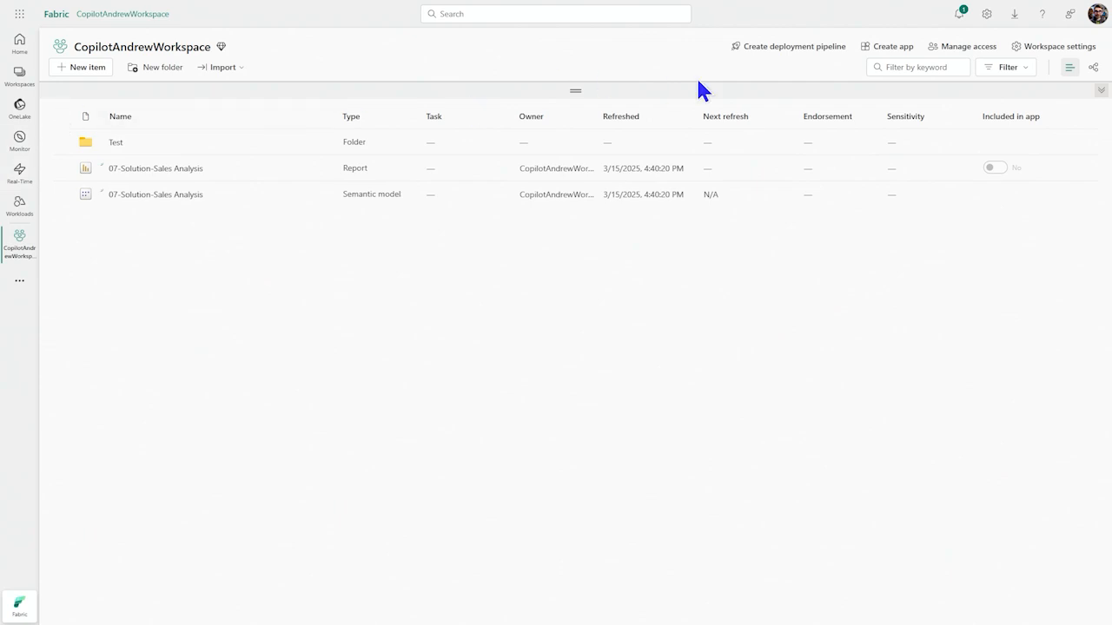
pyautogui.moveTo(49, 337)
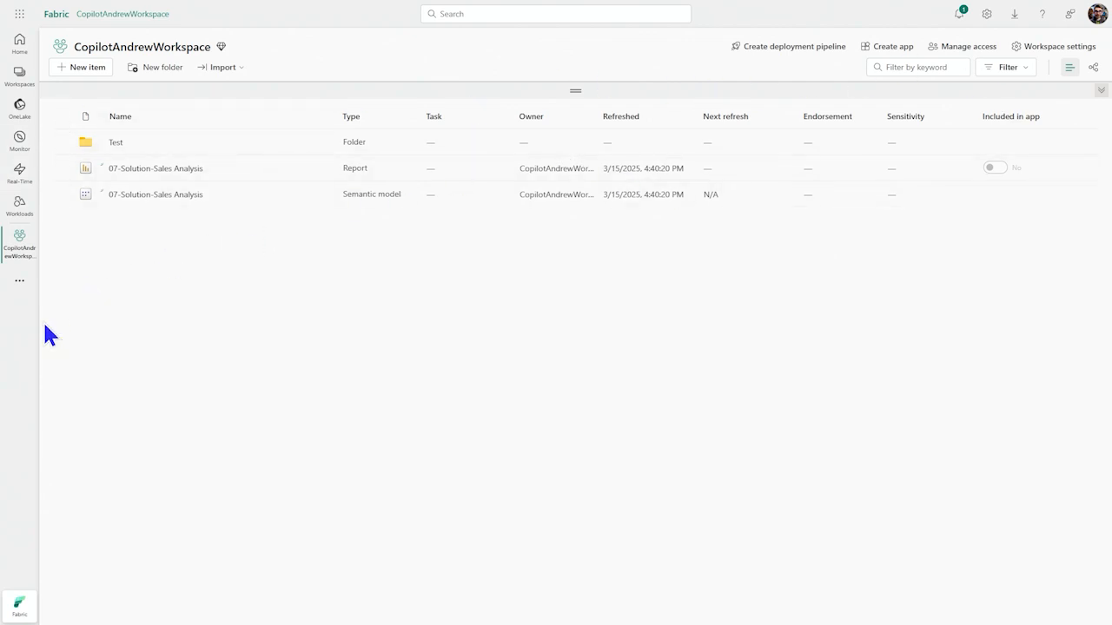
pyautogui.moveTo(564, 289)
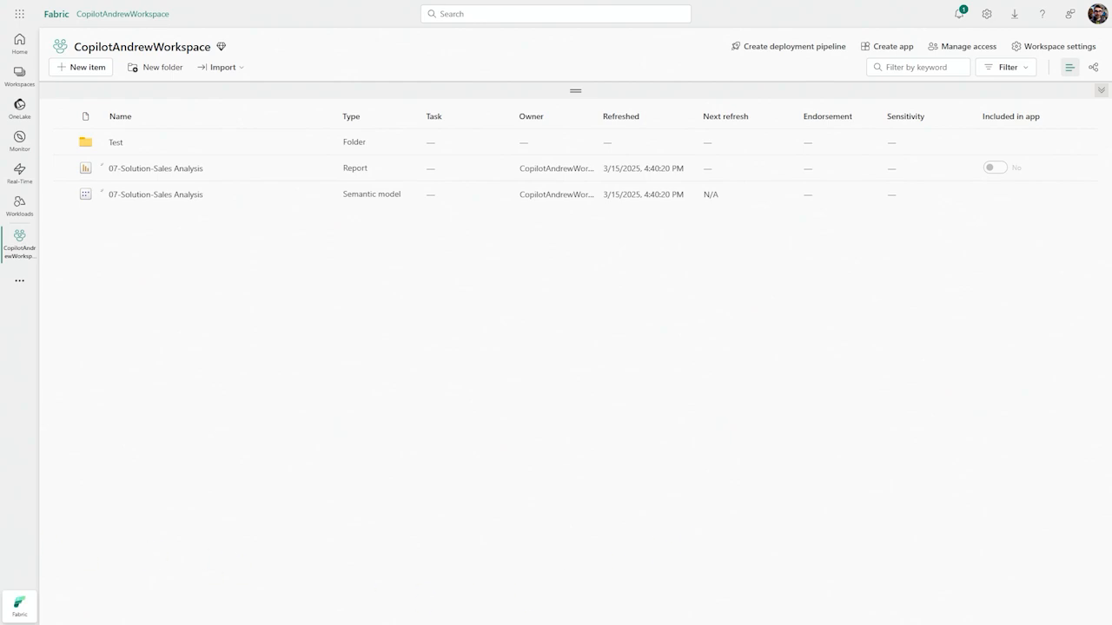
# Start a new workspace named 'name' and review the Advanced license mode options (Pro, Fabric capacity)
pyautogui.click(19, 72)
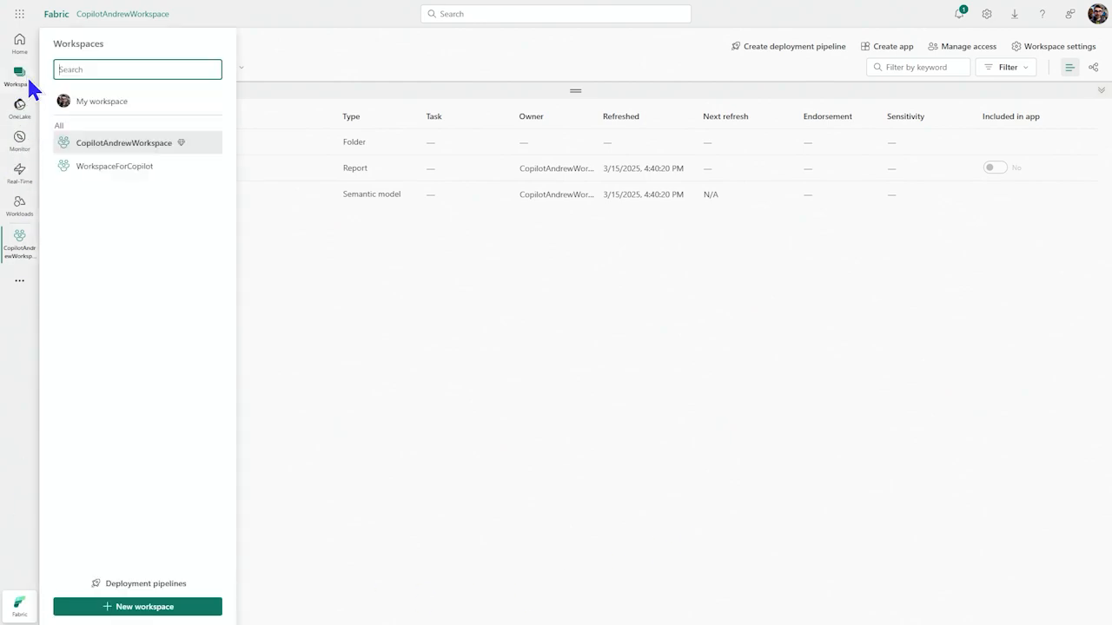
pyautogui.click(136, 606)
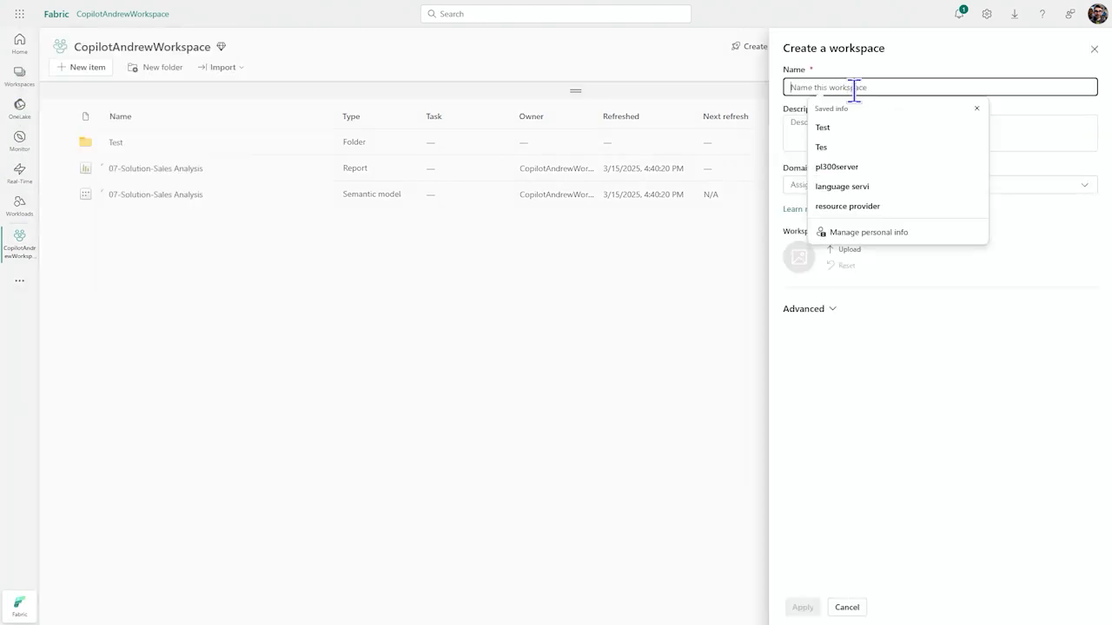
pyautogui.write('name')
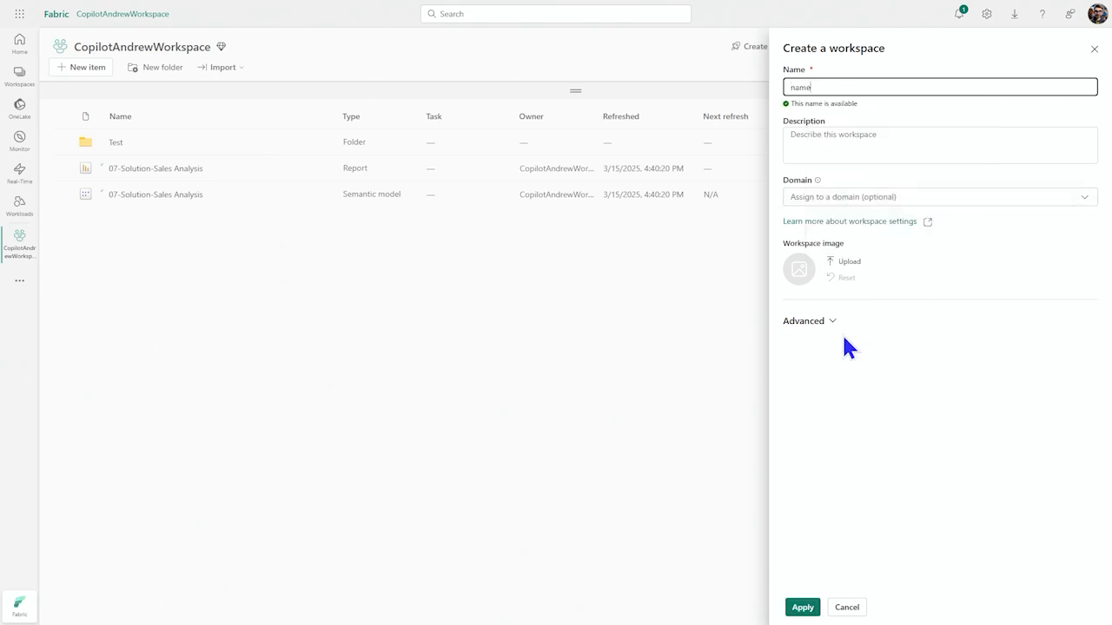
pyautogui.click(802, 320)
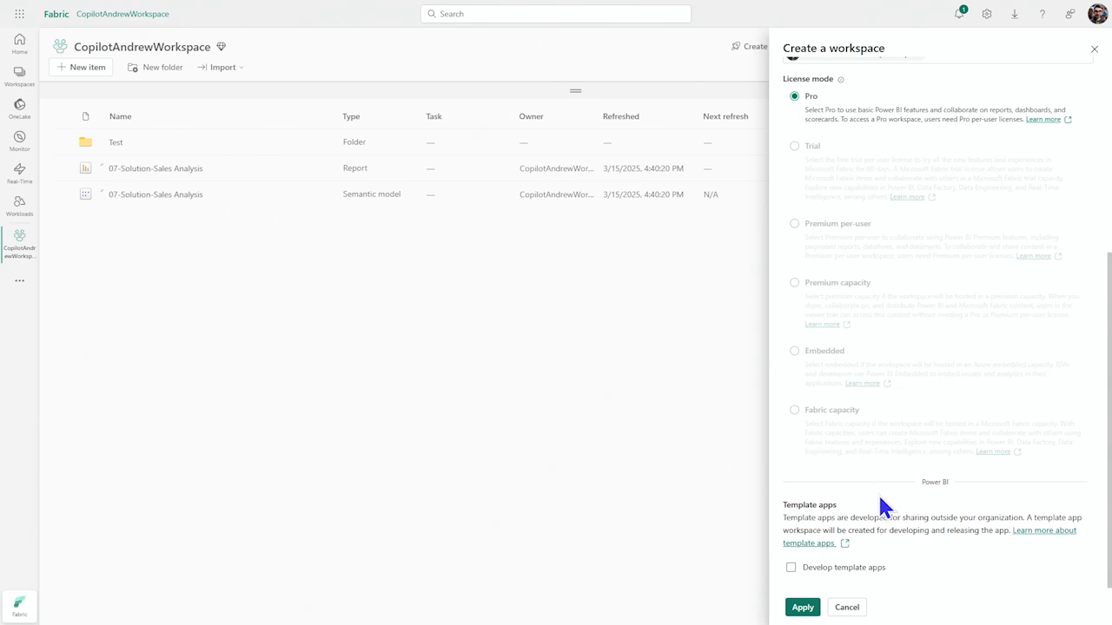
pyautogui.moveTo(916, 483)
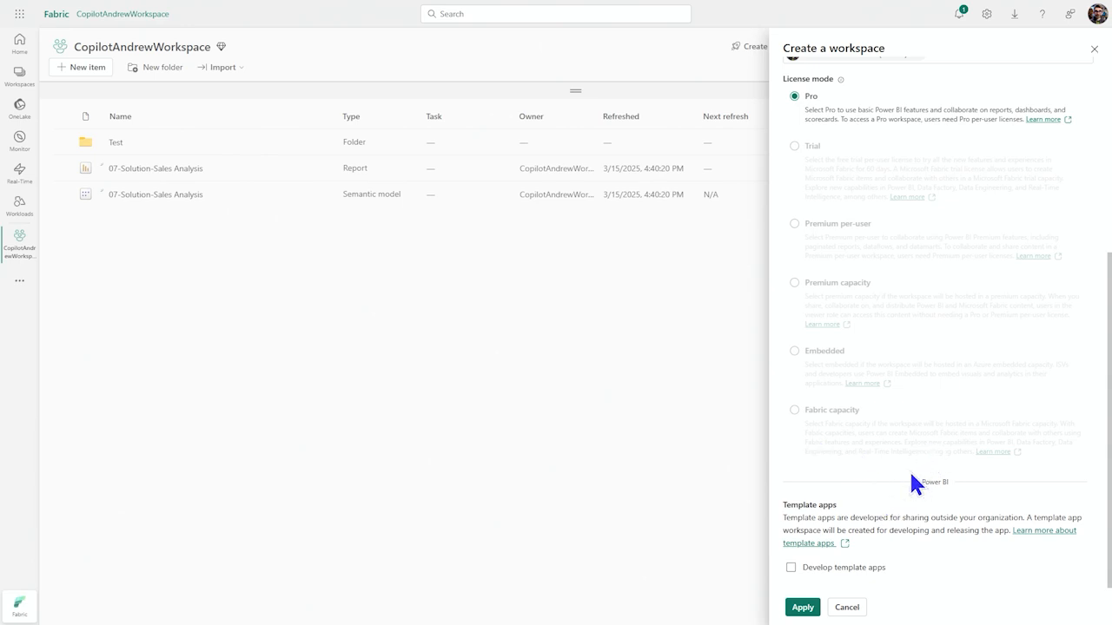
pyautogui.moveTo(912, 496)
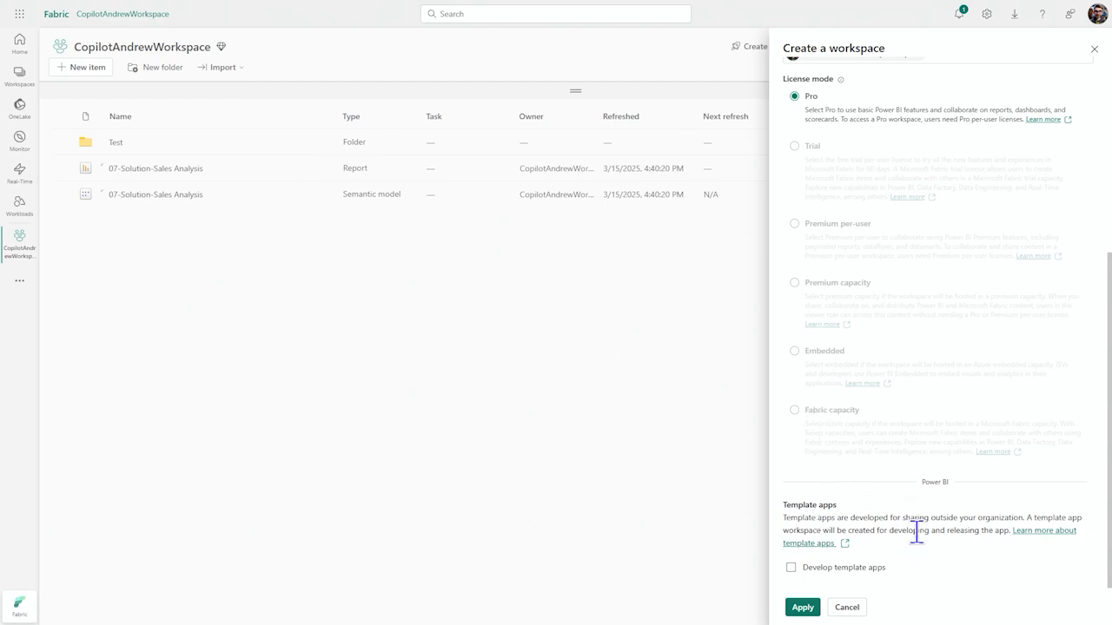
pyautogui.moveTo(587, 323)
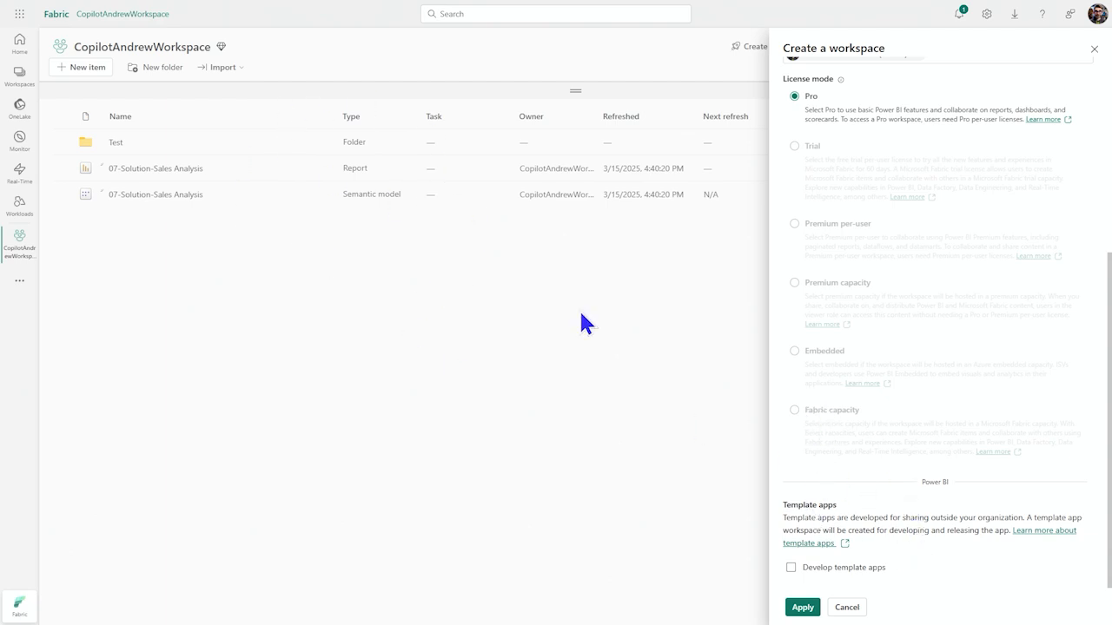
pyautogui.click(846, 608)
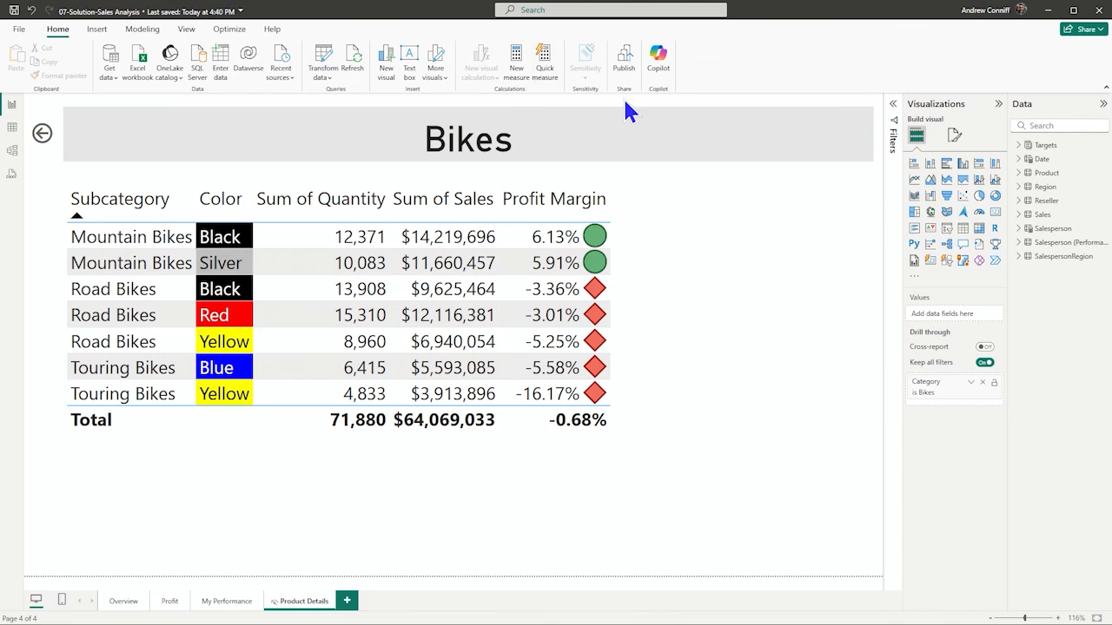
pyautogui.moveTo(701, 244)
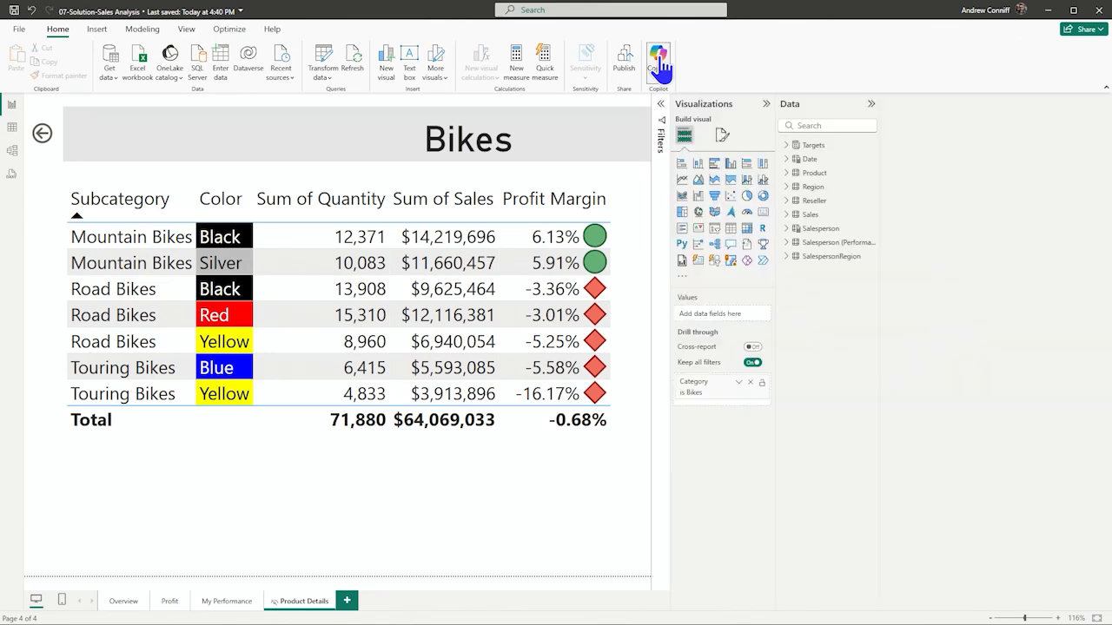
# Have Copilot suggest a report outline with pages like Sales Performance and Sales by Region
pyautogui.click(658, 53)
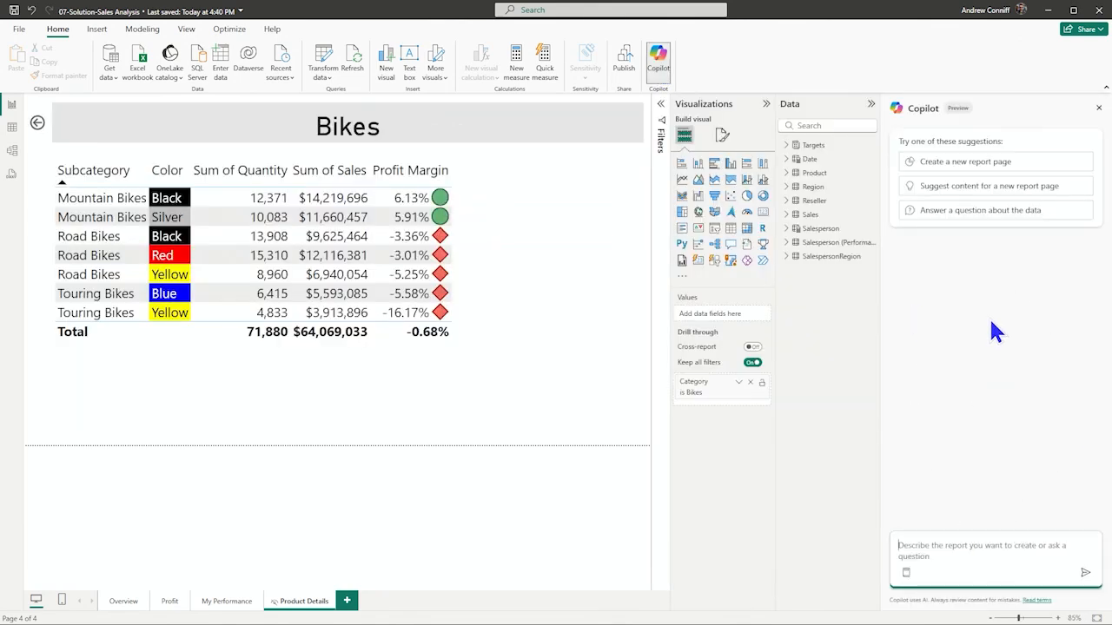
pyautogui.moveTo(493, 455)
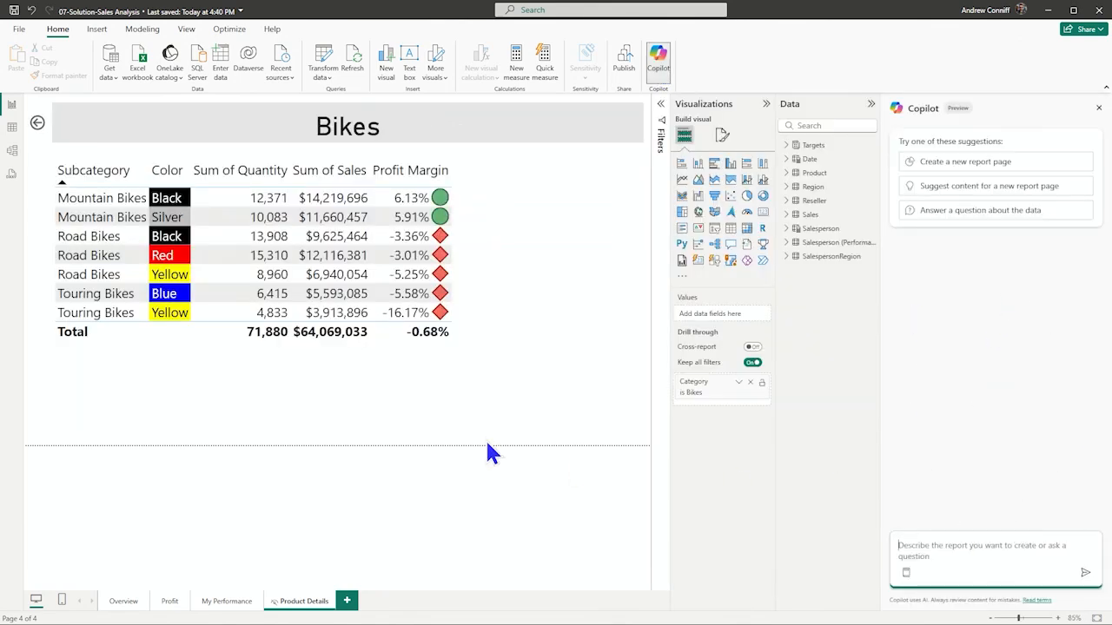
pyautogui.moveTo(548, 423)
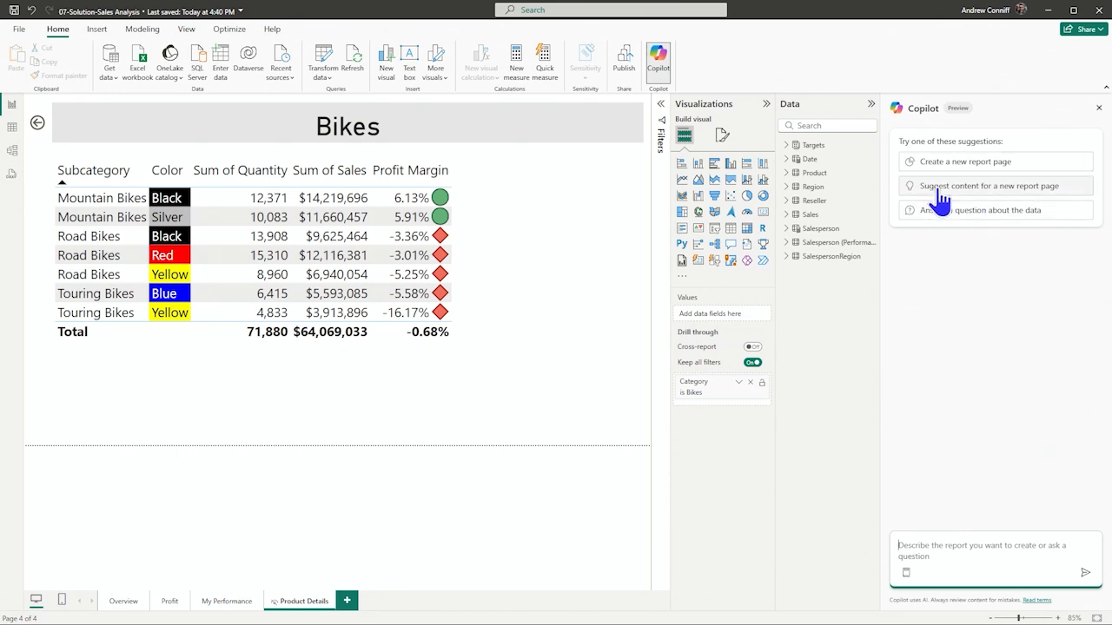
pyautogui.click(988, 184)
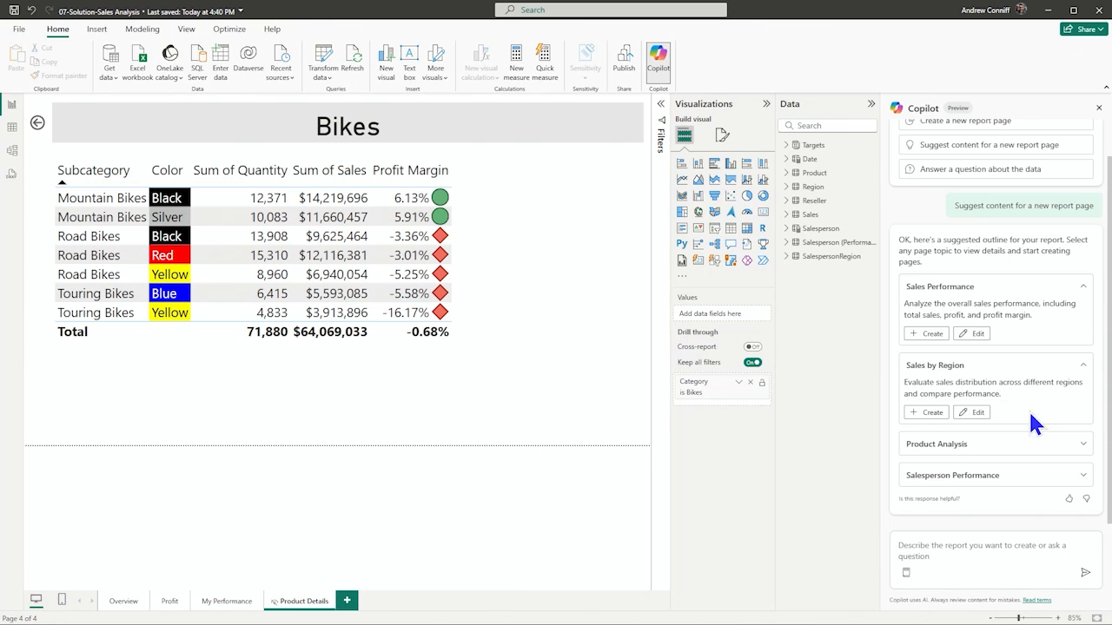
# Create Copilot's Sales by Region and Overview pages, then change the Profit Over Time chart type
pyautogui.click(924, 412)
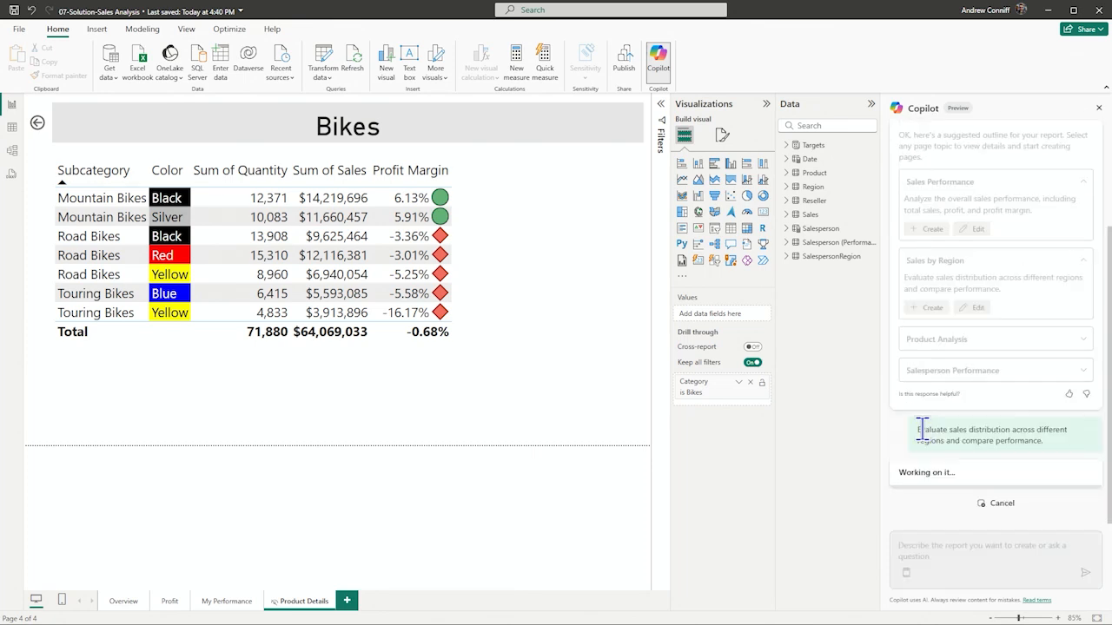
pyautogui.moveTo(924, 465)
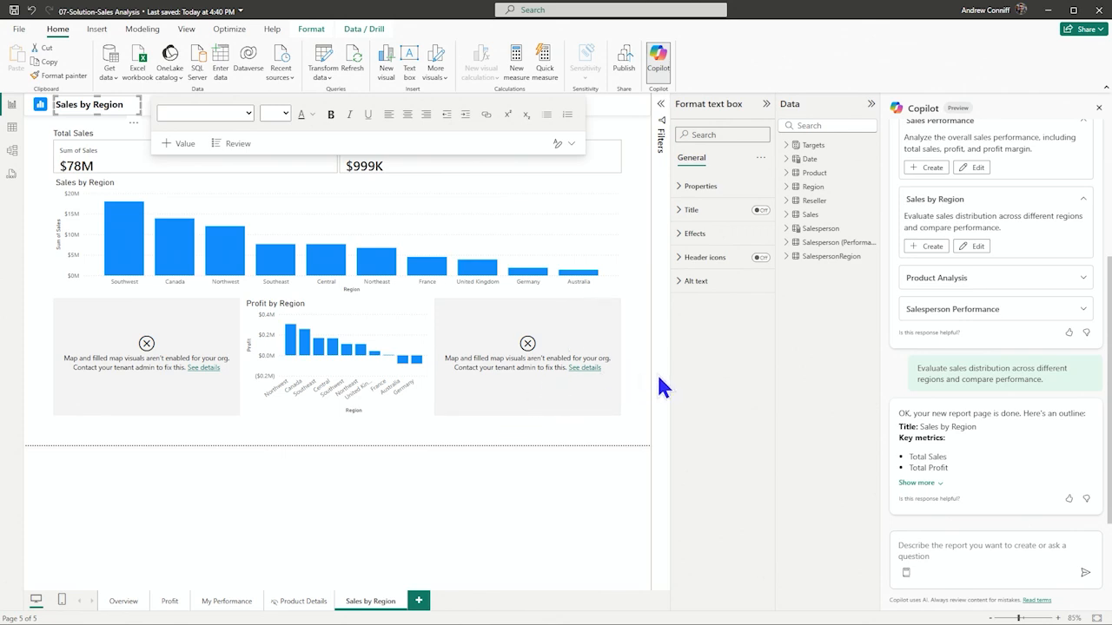
pyautogui.moveTo(691, 373)
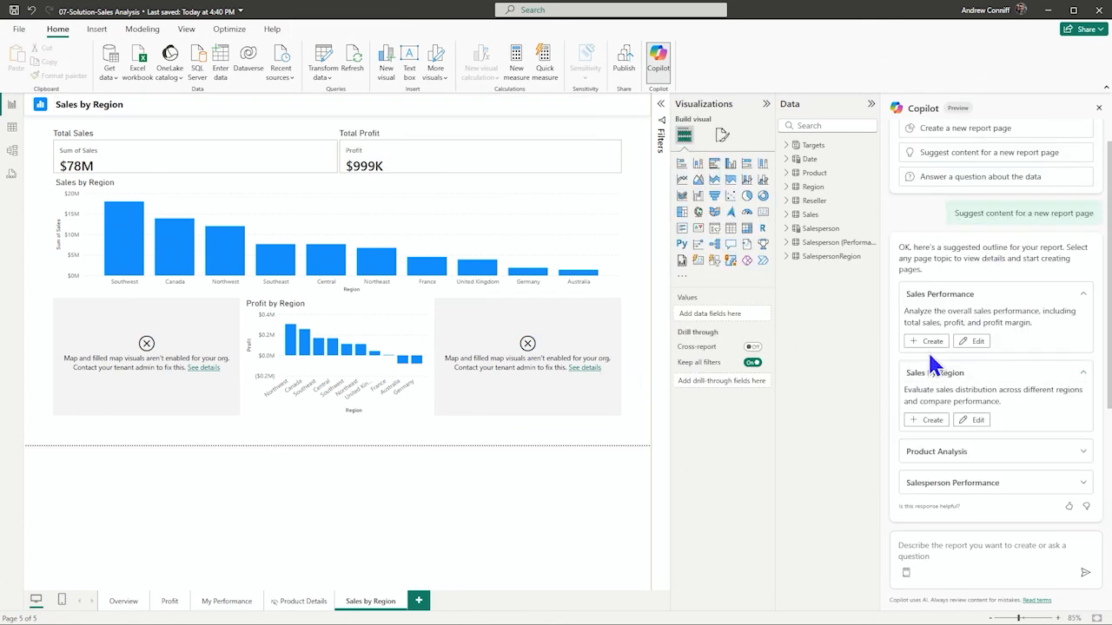
pyautogui.click(931, 340)
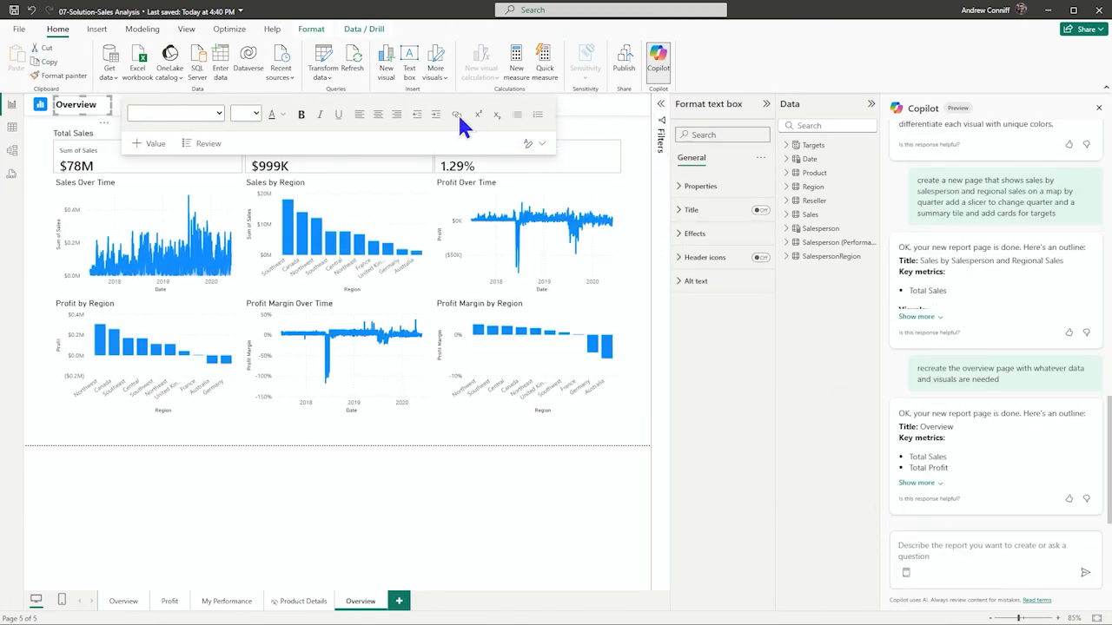
pyautogui.moveTo(243, 142)
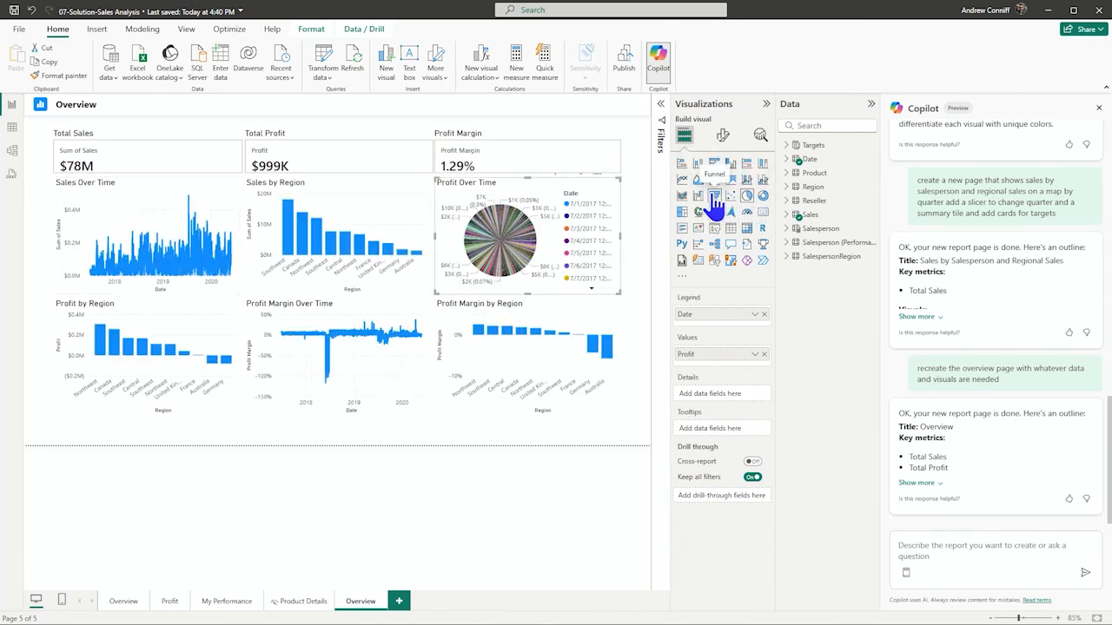
pyautogui.click(729, 196)
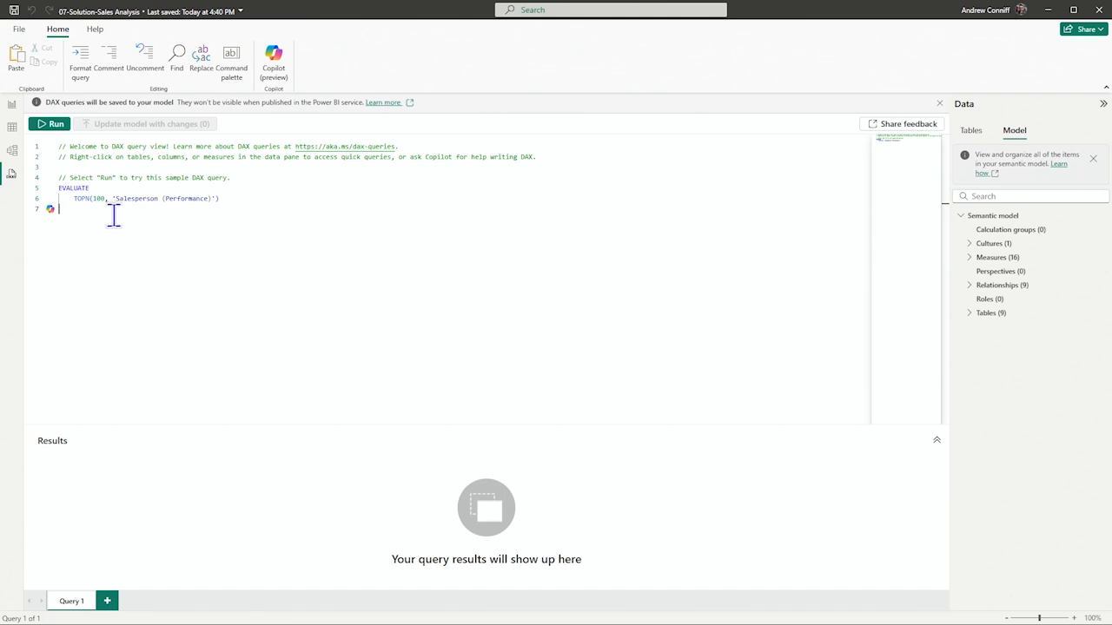
# Prompt inline Copilot in DAX query view for a measure binning sales by month and submit it
pyautogui.write('sdfasdf')
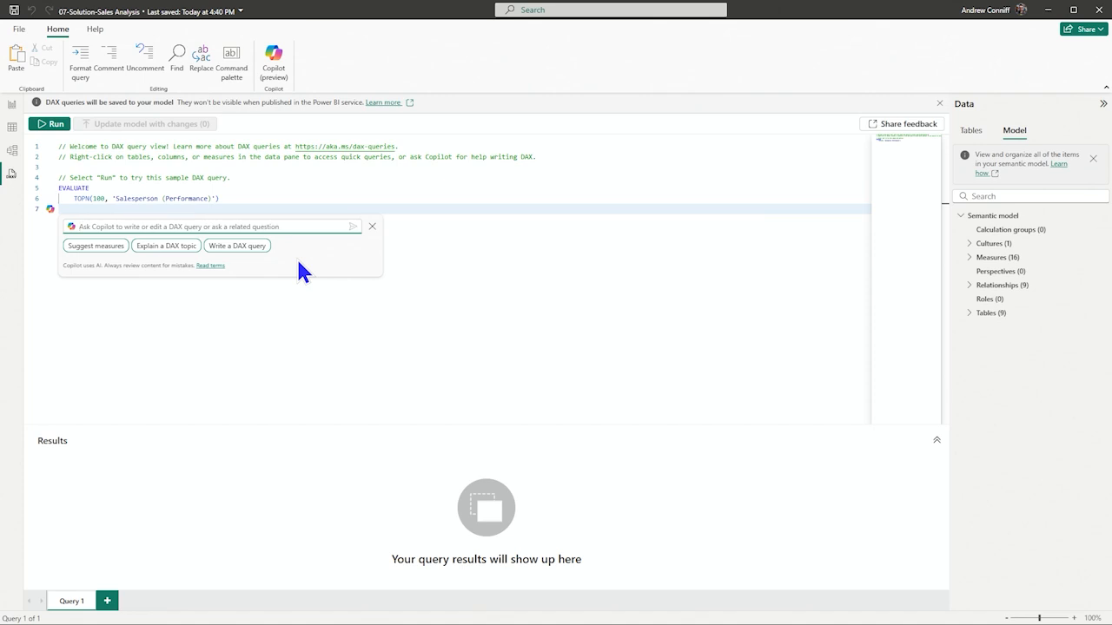
pyautogui.write('create a measure that')
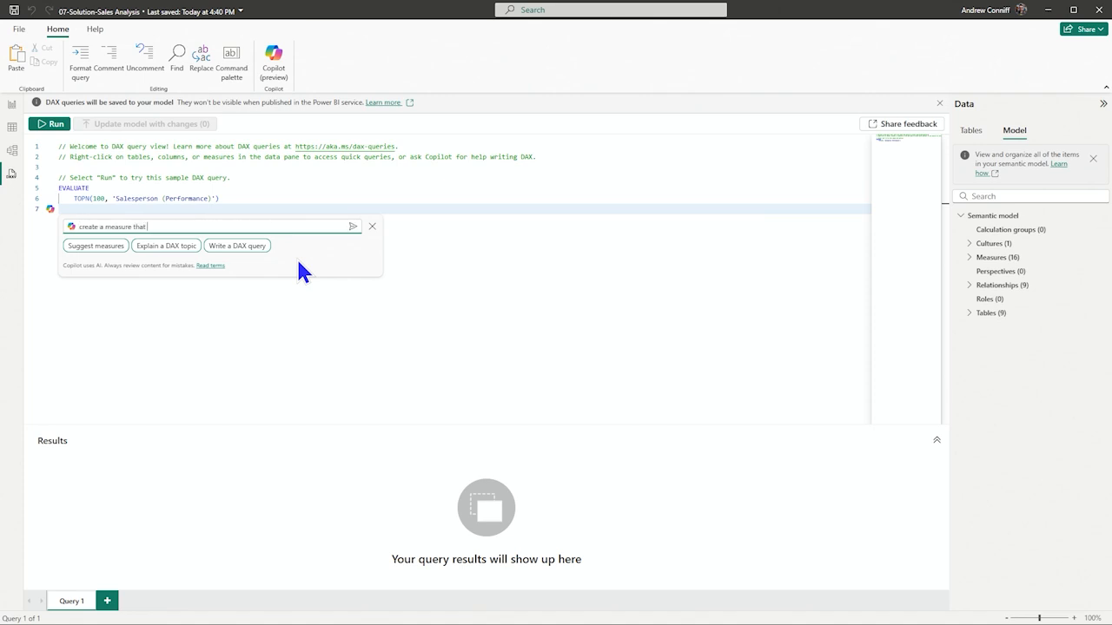
pyautogui.write('filters all t')
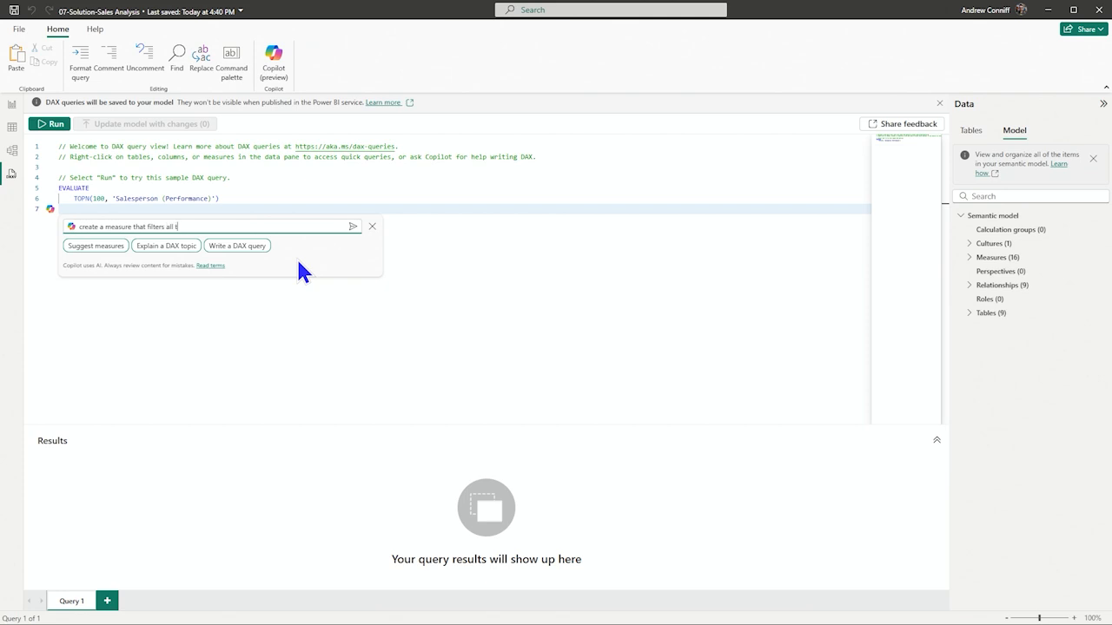
pyautogui.write('he sales into bins of time for each mont')
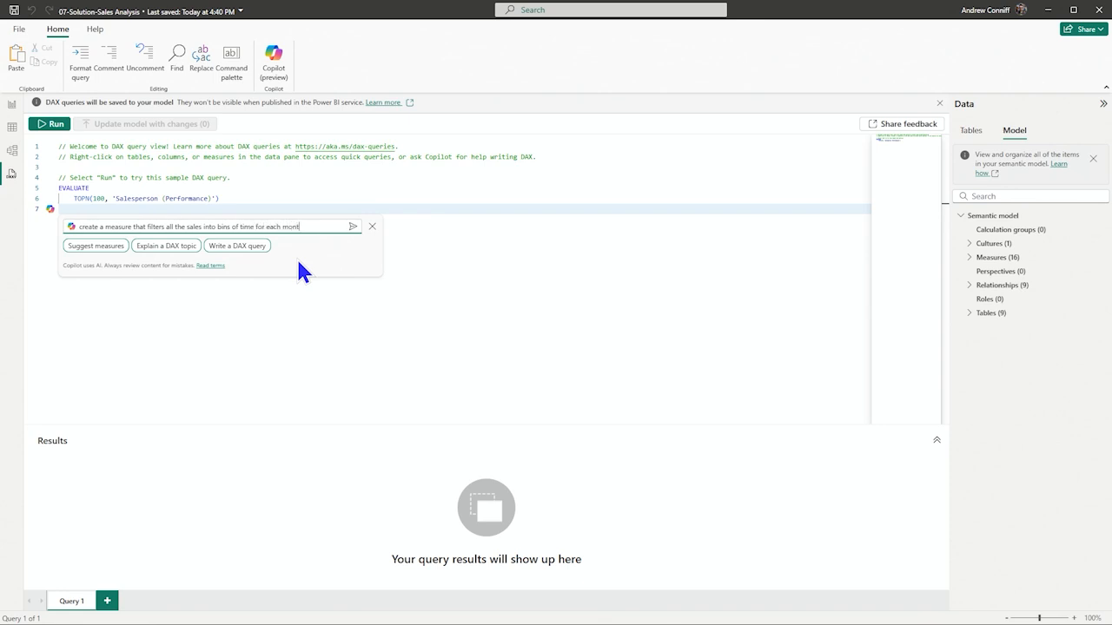
pyautogui.click(353, 226)
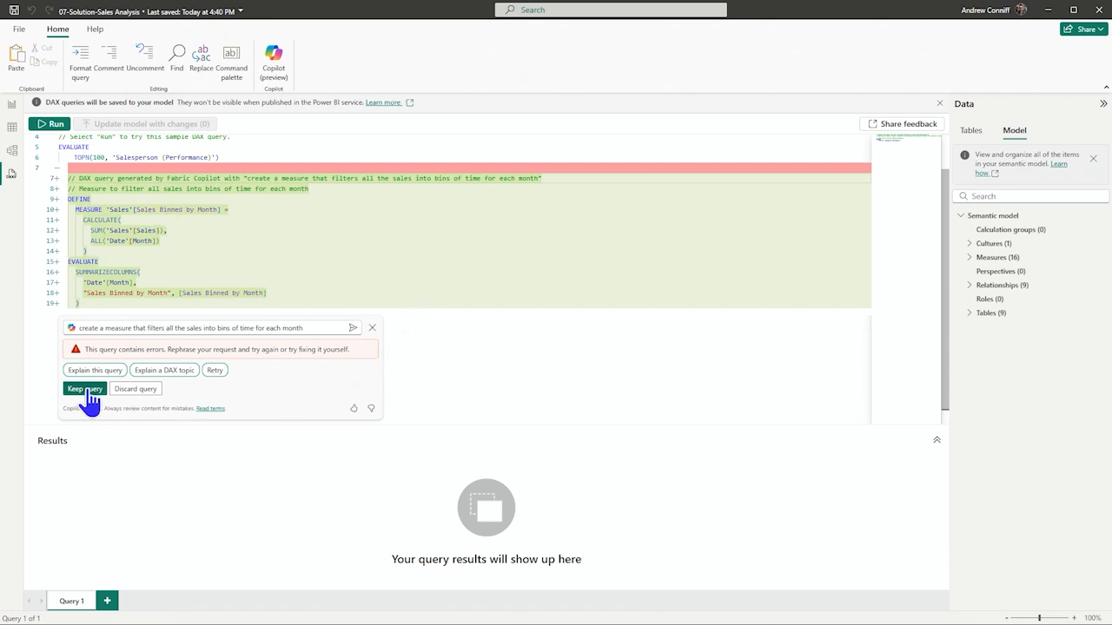
# Keep Copilot's Sales Binned by Month query, remove the sample EVALUATE lines and run it for monthly results
pyautogui.click(84, 389)
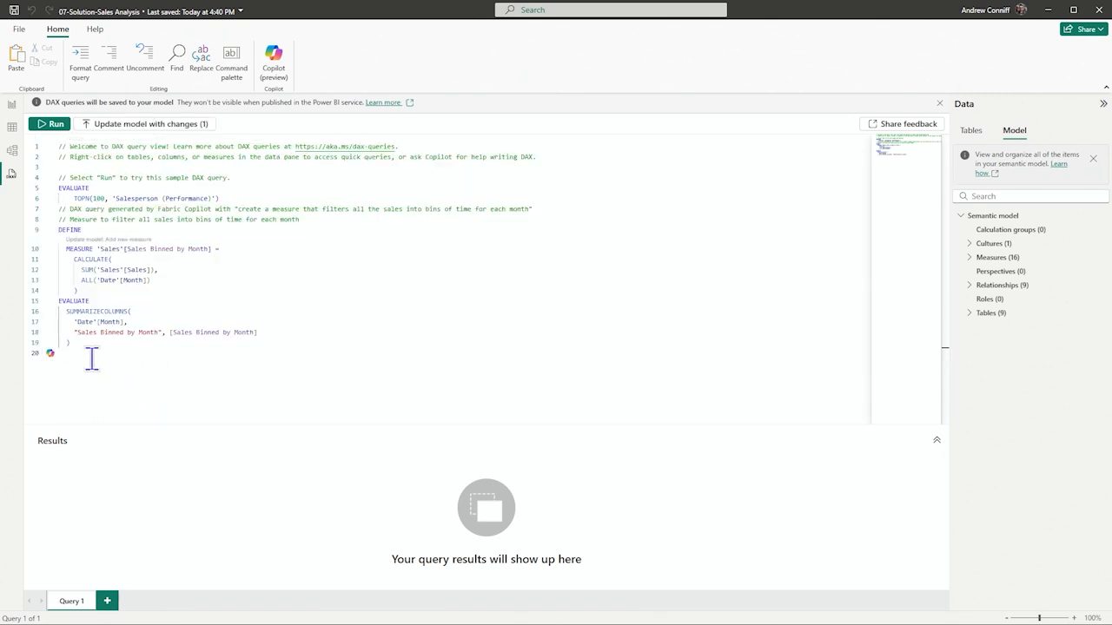
pyautogui.click(50, 123)
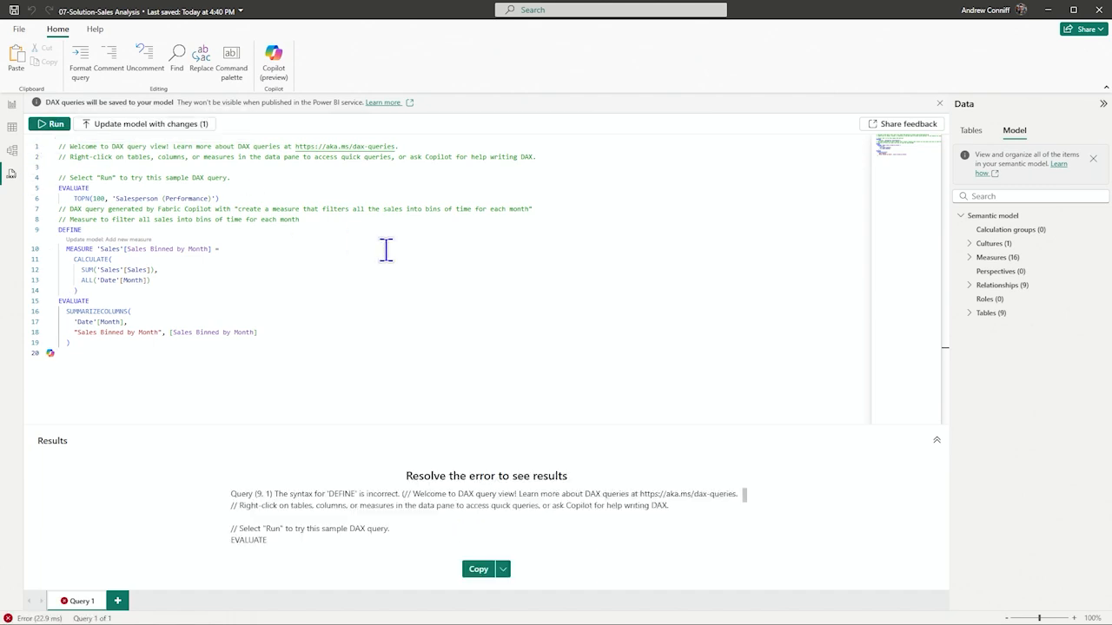
pyautogui.click(50, 123)
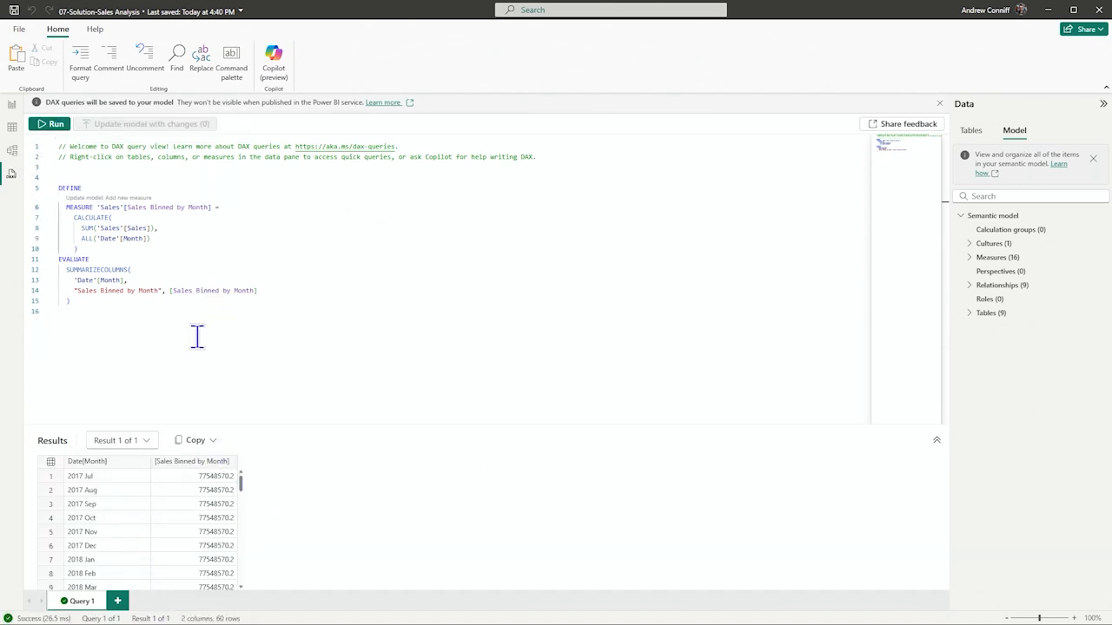
pyautogui.click(48, 311)
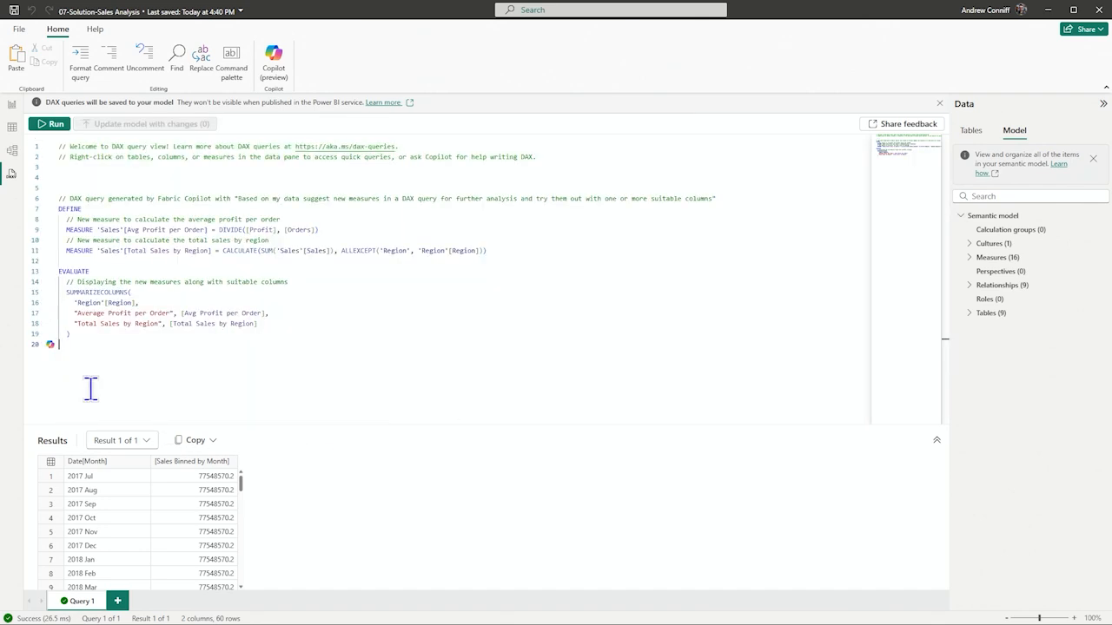
# Run the Avg Profit per Order and Total Sales by Region query and update the model with both measures
pyautogui.click(52, 124)
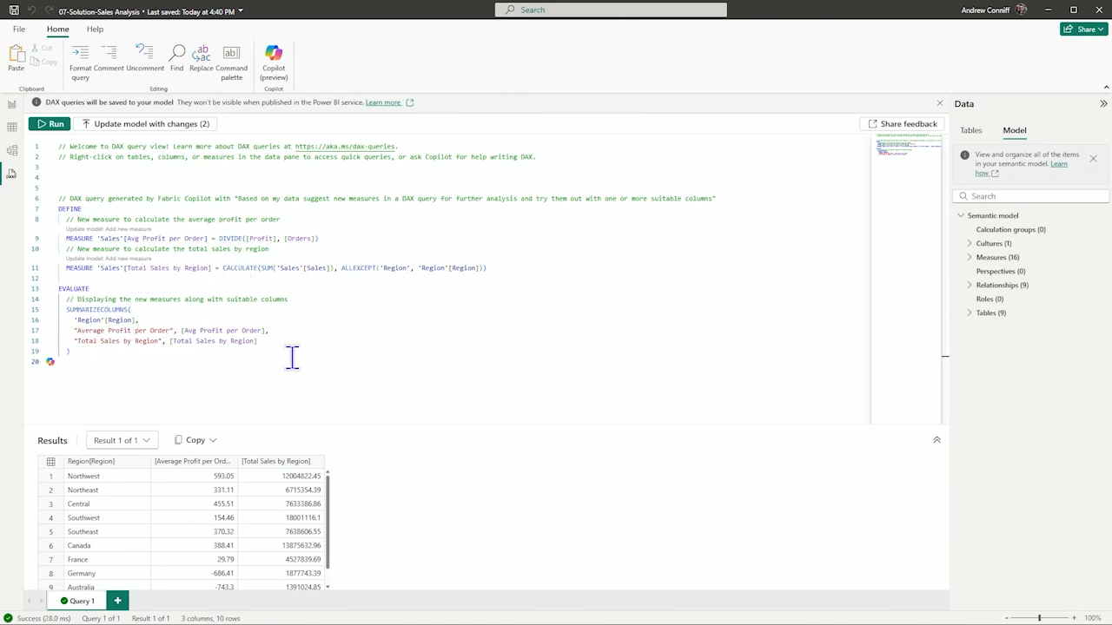
pyautogui.moveTo(185, 365)
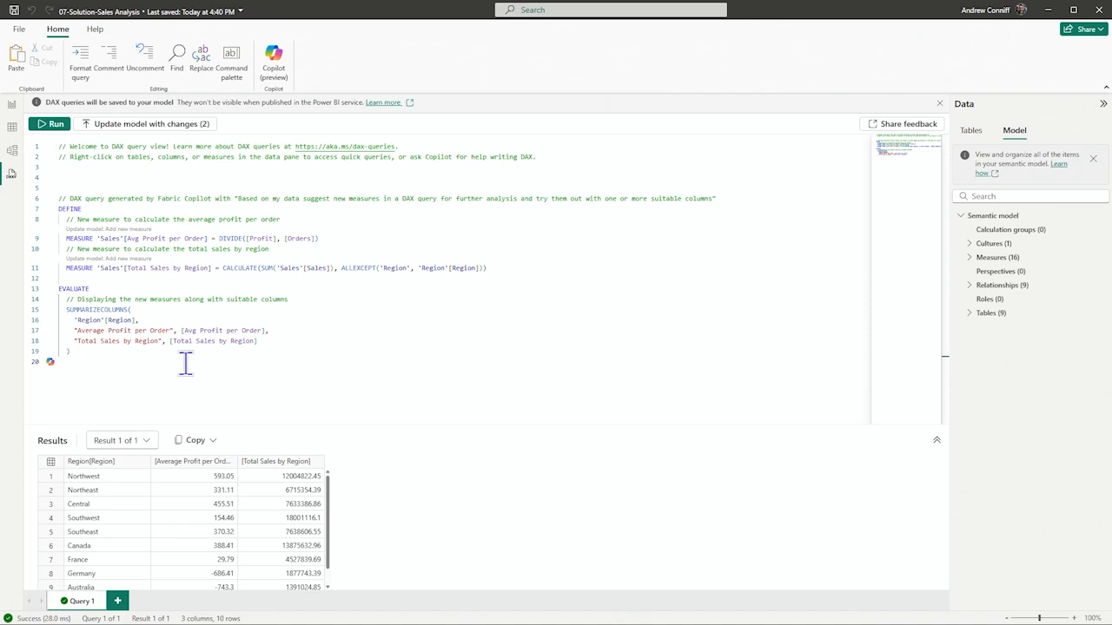
pyautogui.moveTo(286, 354)
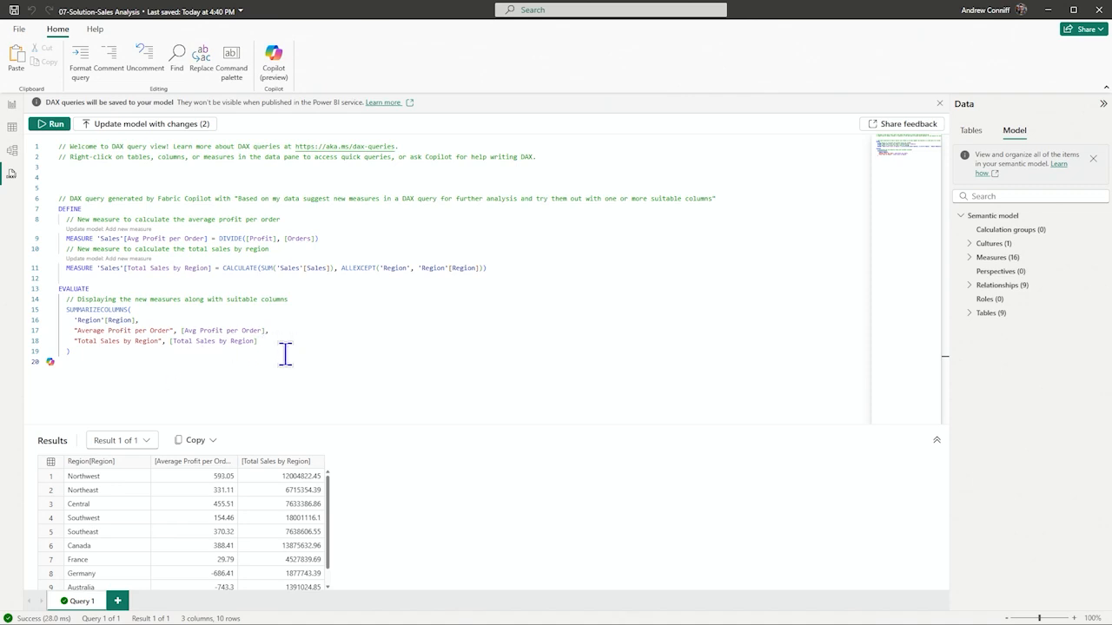
pyautogui.scroll(-3)
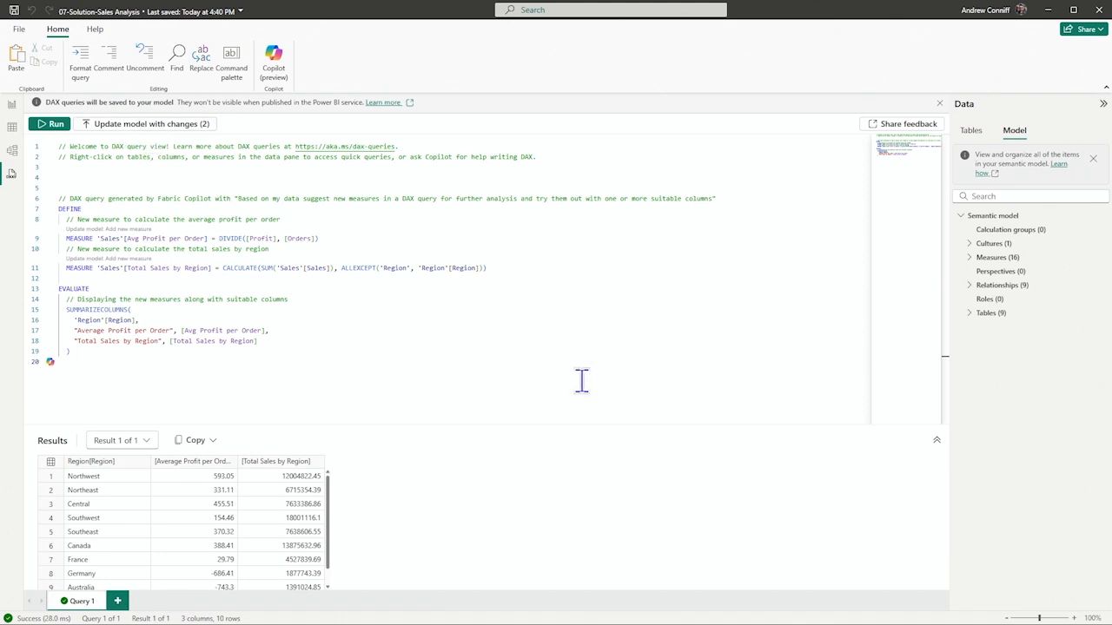
pyautogui.moveTo(403, 198)
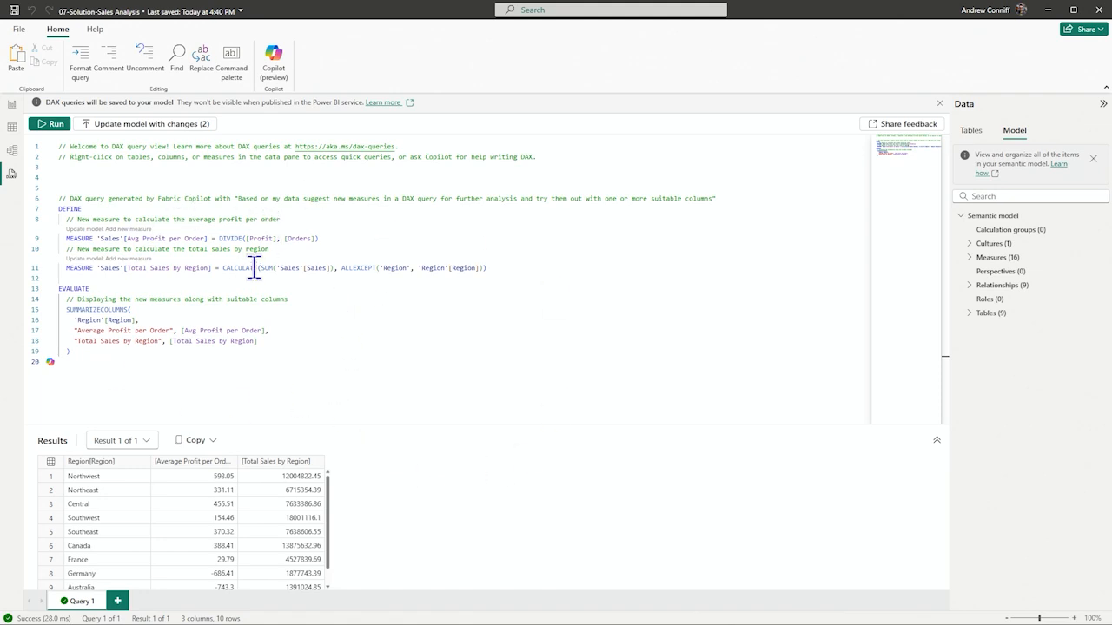
pyautogui.click(144, 124)
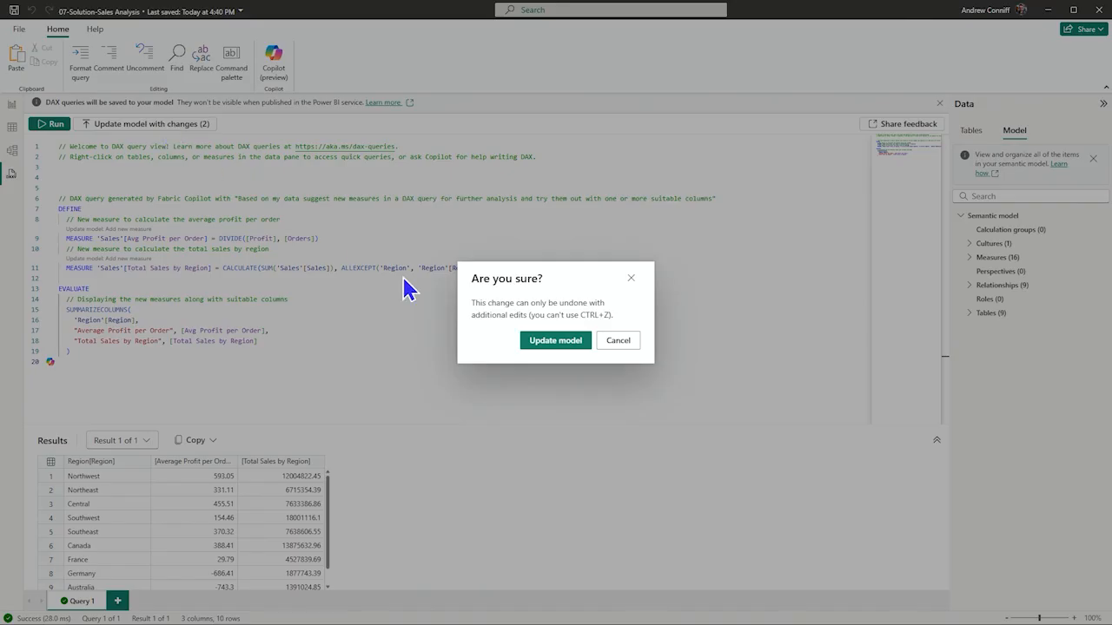
pyautogui.click(554, 338)
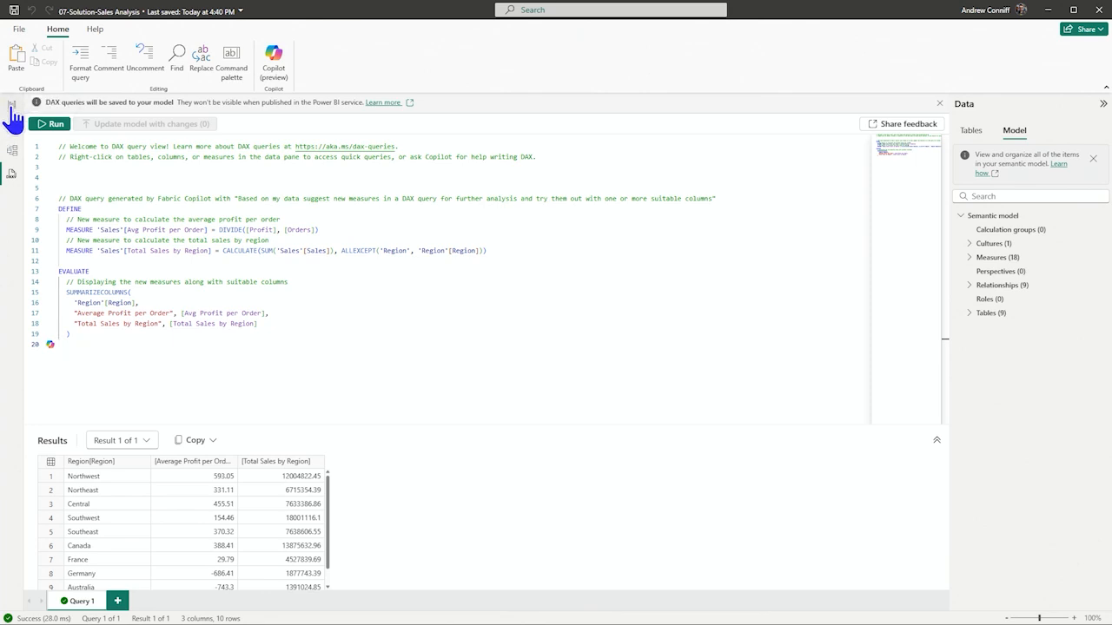